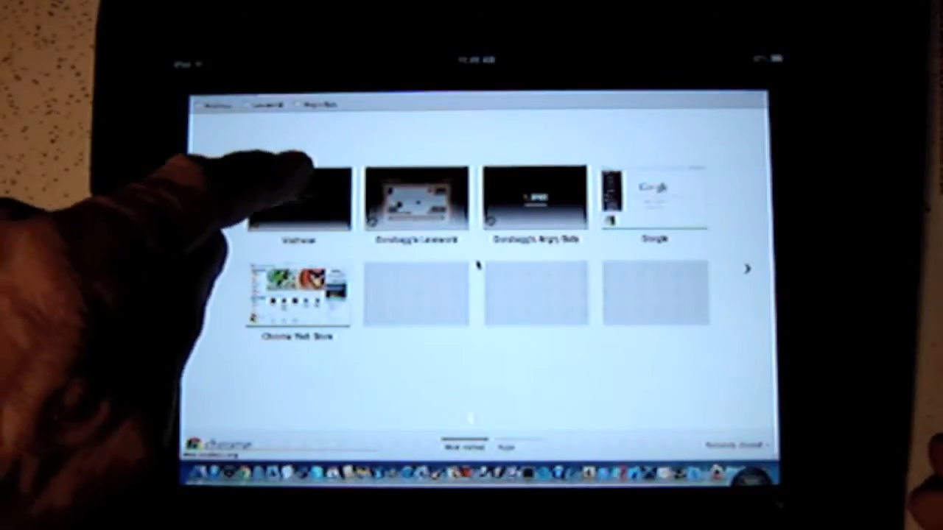
Launch a browser game from the Chrome new-tab thumbnails page
click(297, 199)
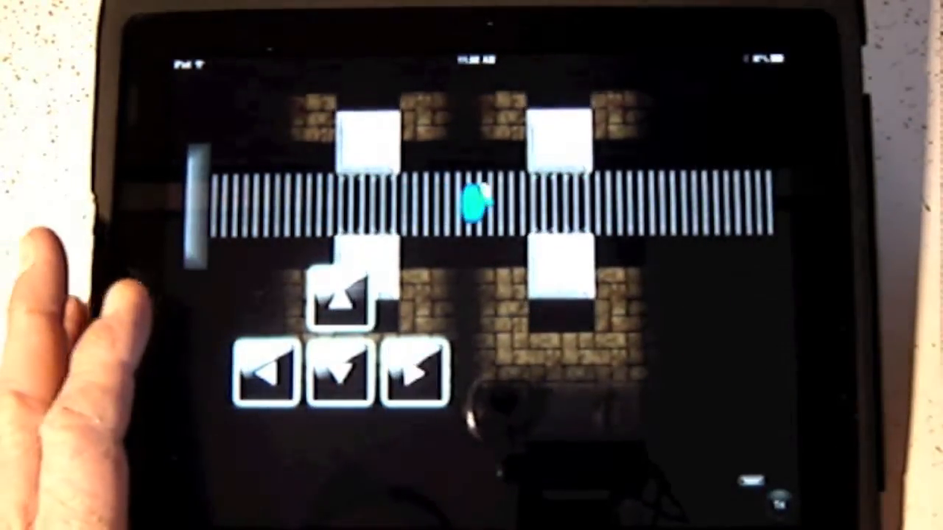
Walk the cyan character further right along the striped bridge
click(412, 376)
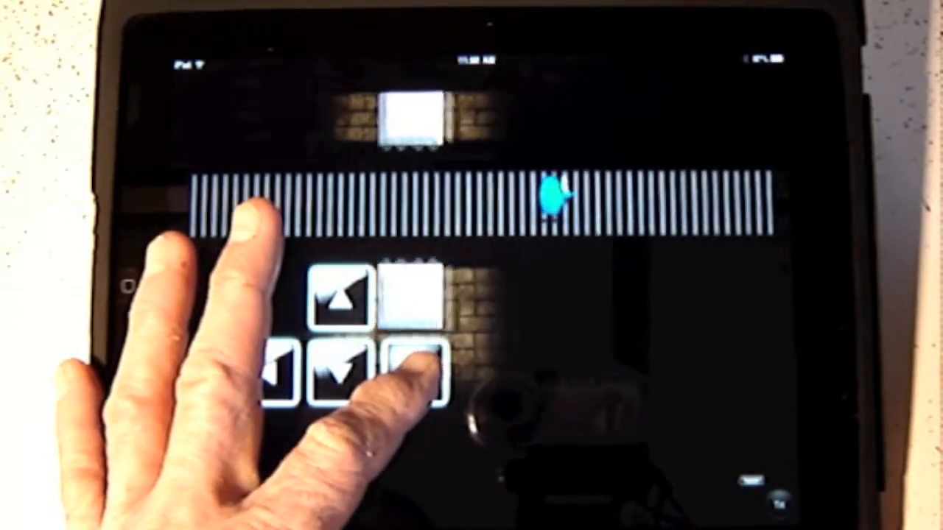
click(415, 376)
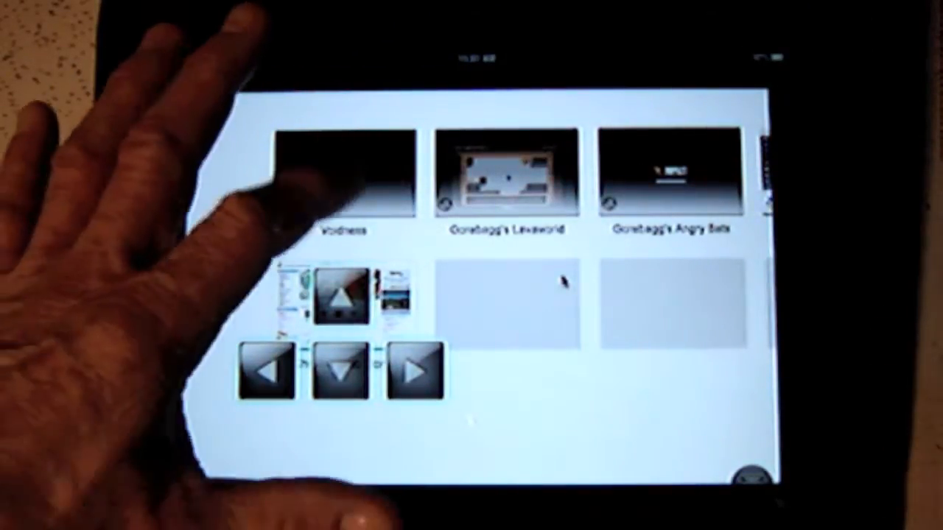
Start Voidness from its thumbnail and move the character down the cross-shaped room
click(341, 174)
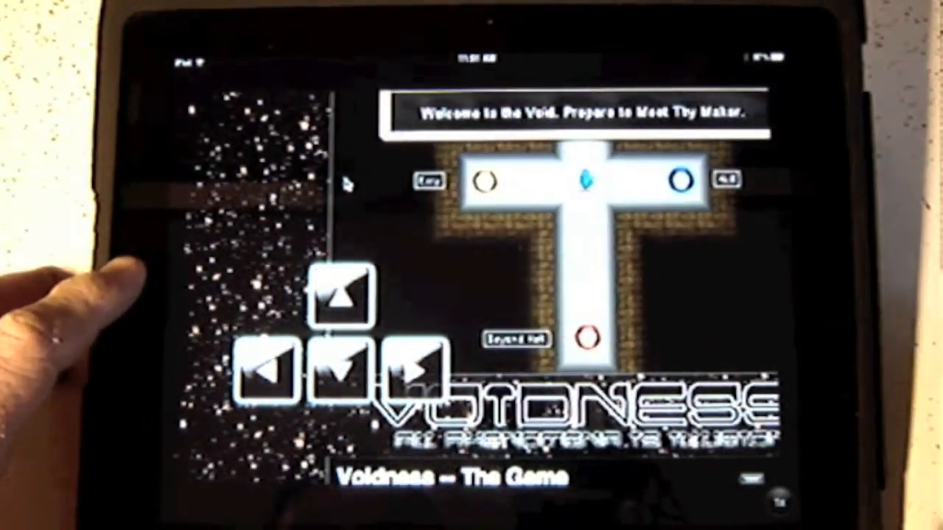
click(339, 372)
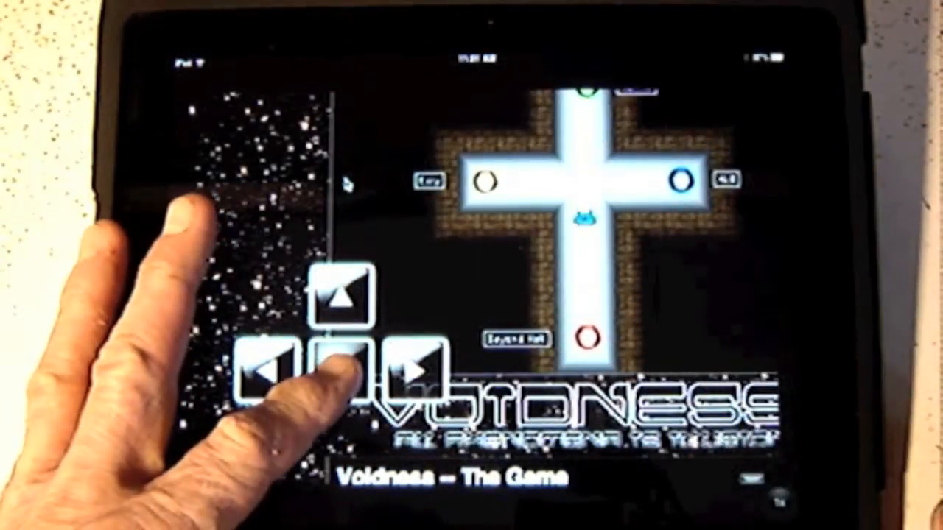
click(336, 366)
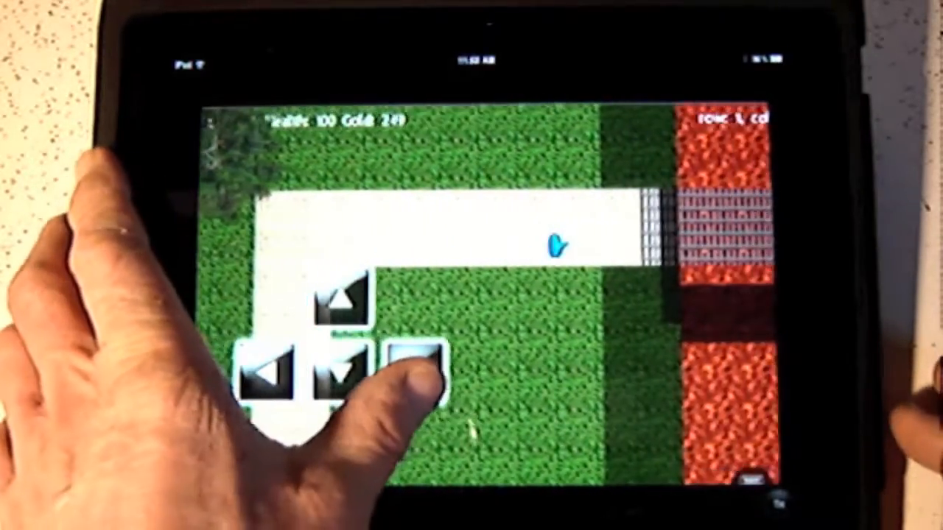
Cross the lava bridge to the right, then climb the brick corridor toward the gem
click(413, 369)
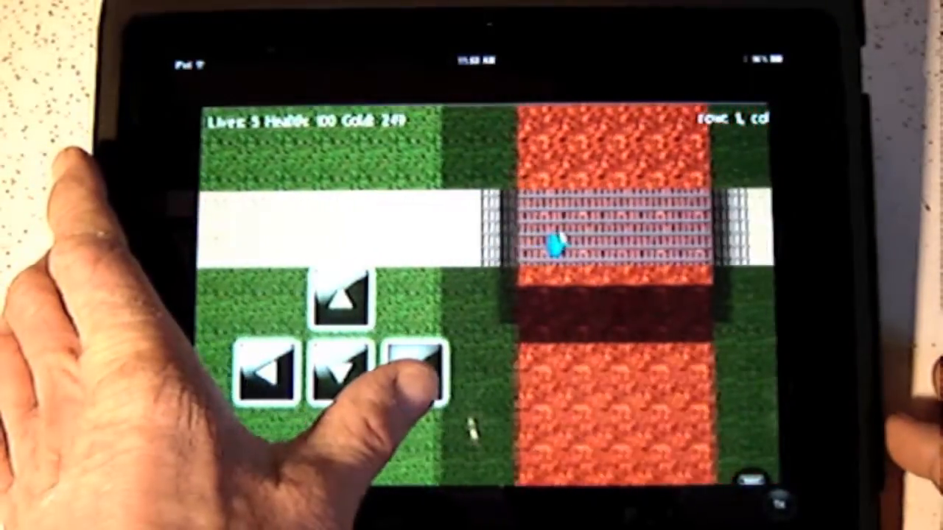
click(413, 371)
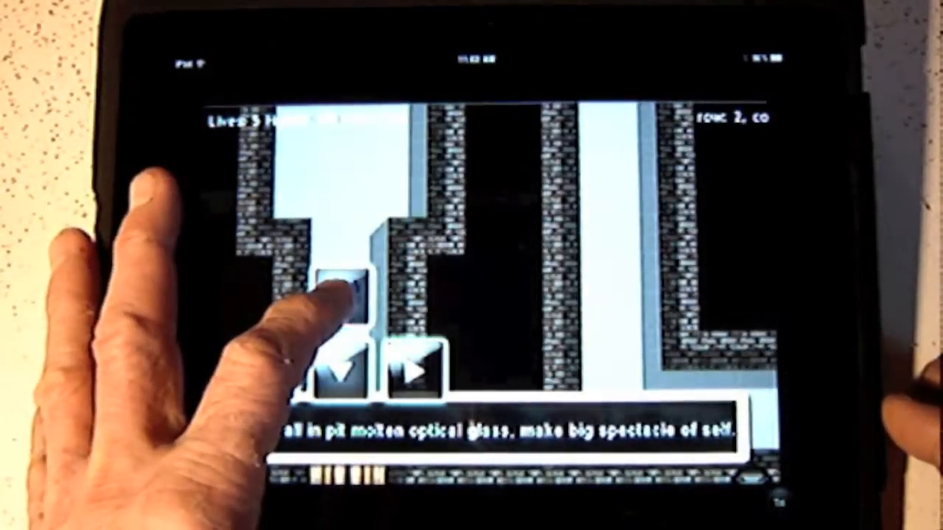
click(339, 295)
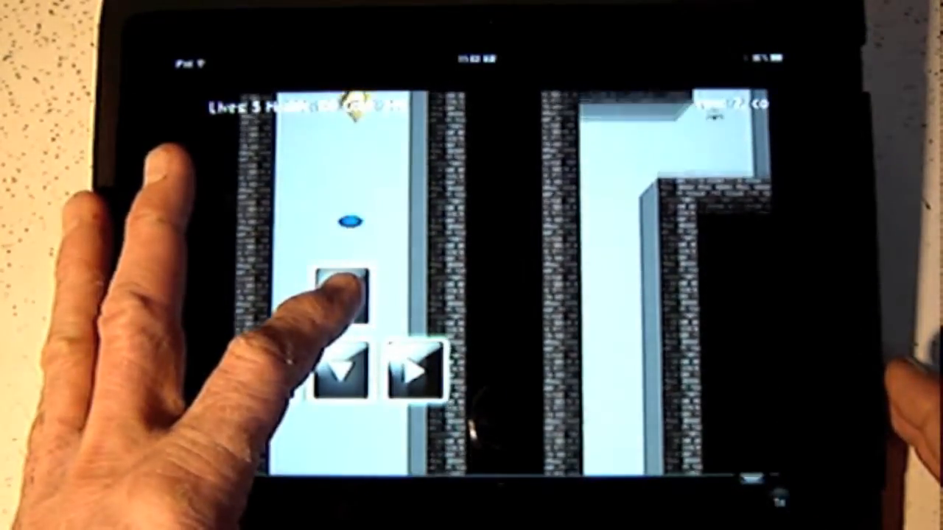
click(340, 295)
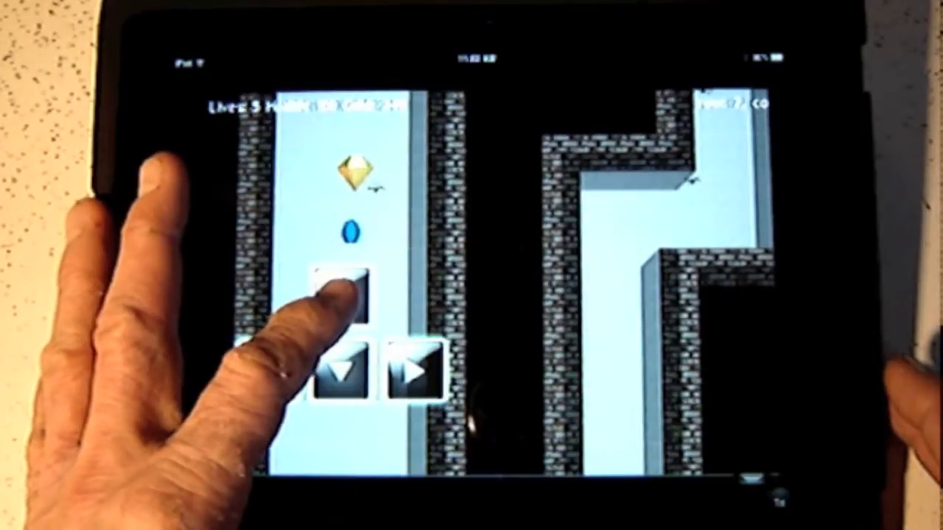
click(342, 302)
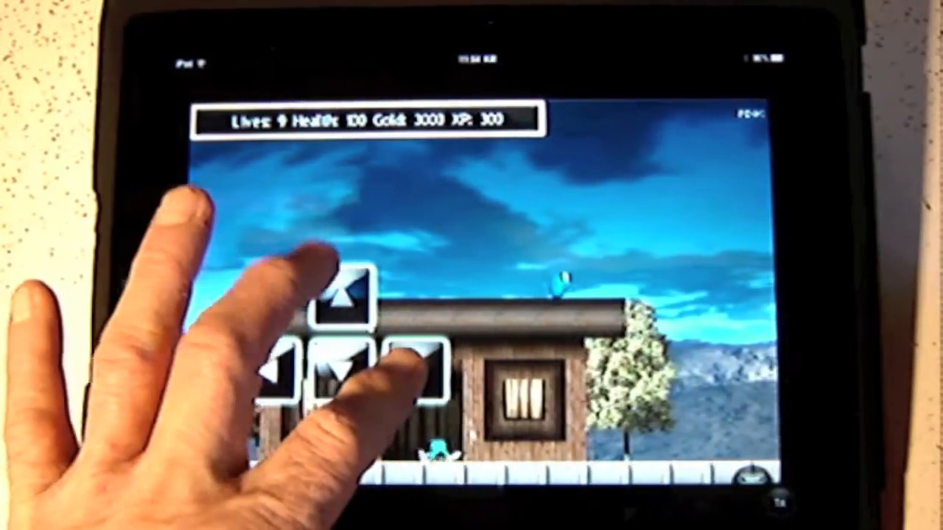
Walk the Lava World character right over the rooftops, collecting gold up to 3120
click(411, 361)
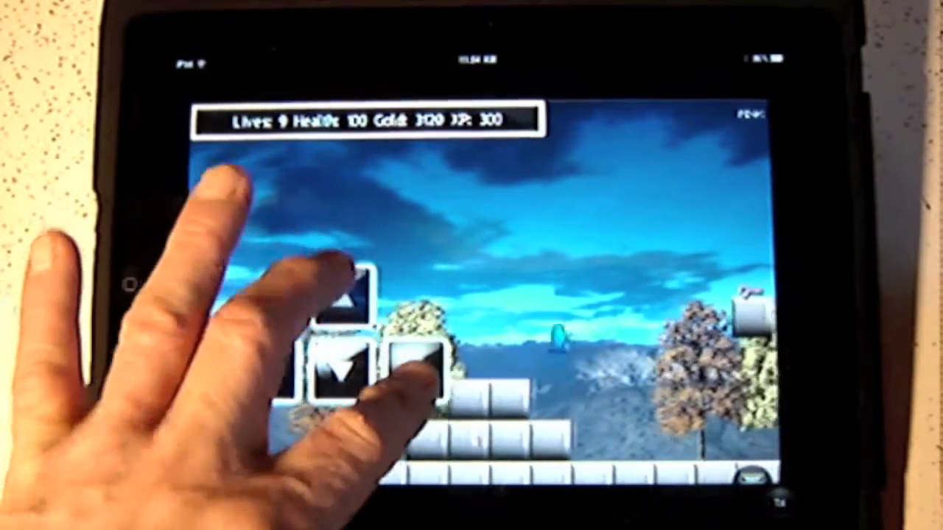
click(412, 368)
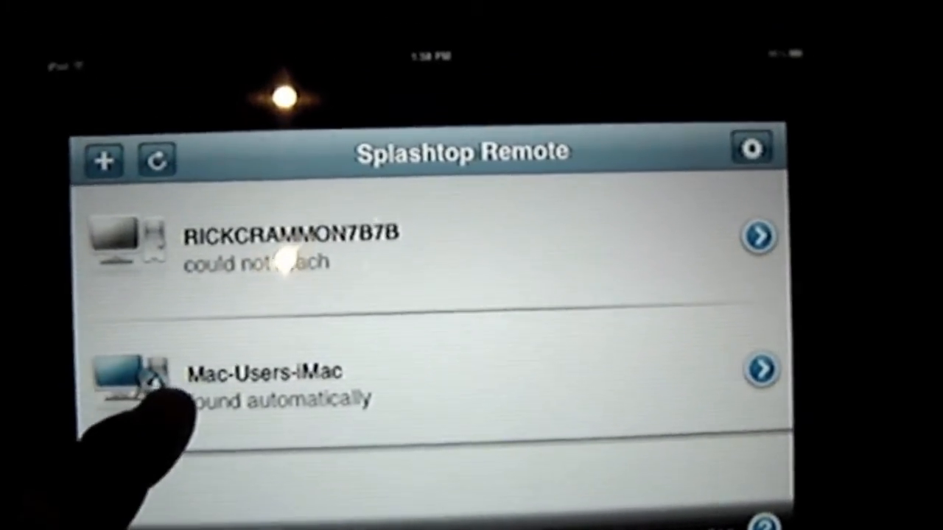
Connect to the Mac-Users-iMac host from the available computers list
click(265, 377)
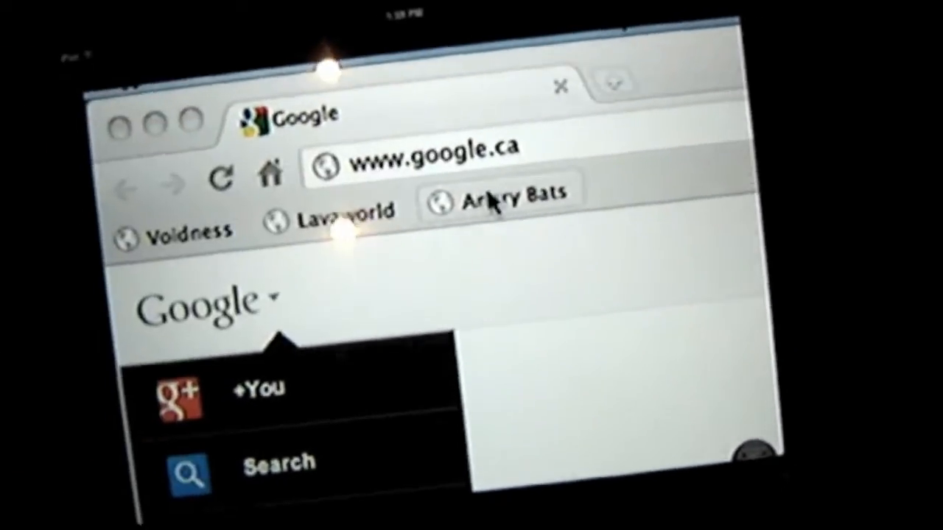
Start Angry Bats from the remote Mac's Chrome bookmarks bar
click(501, 199)
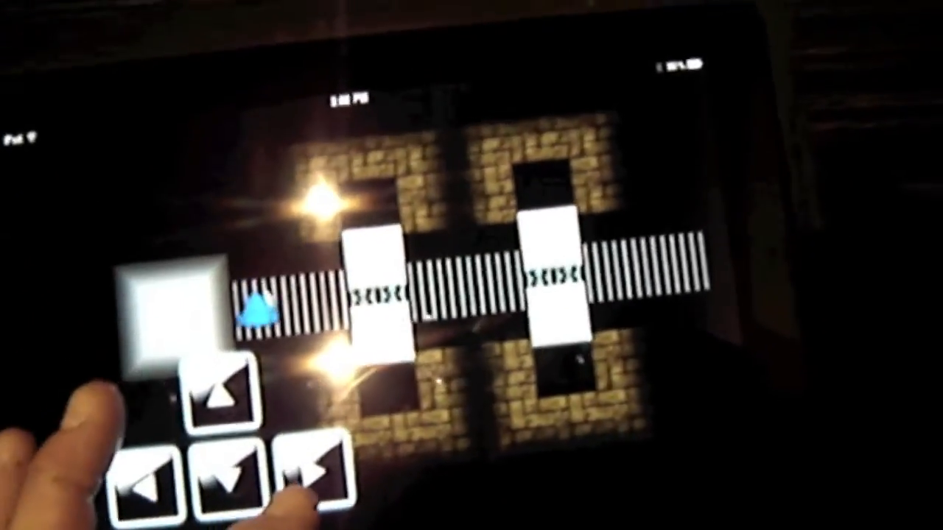
Move the blue creature right along the bridge between the stone blocks
click(302, 457)
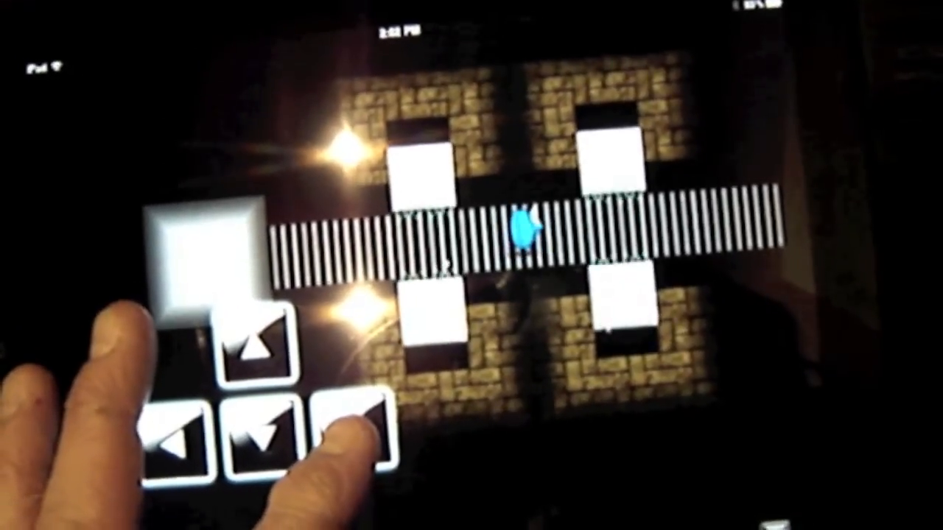
click(346, 435)
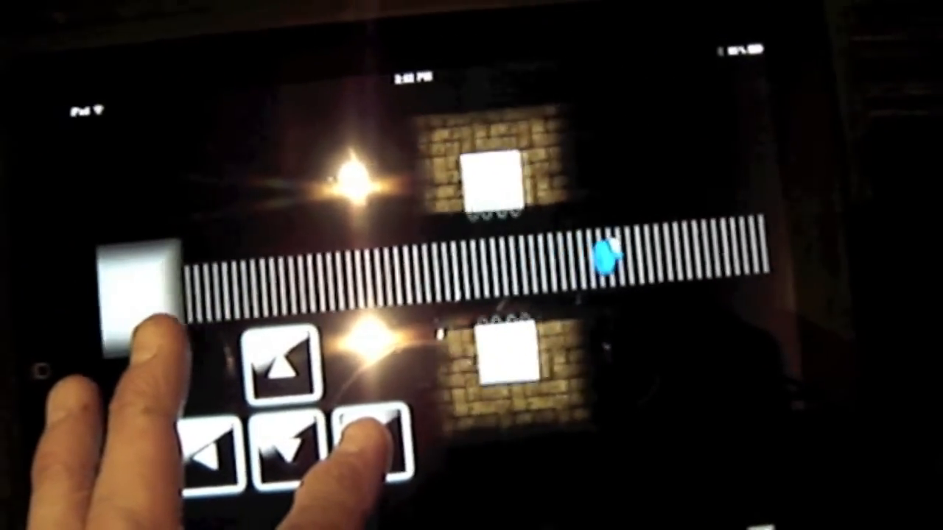